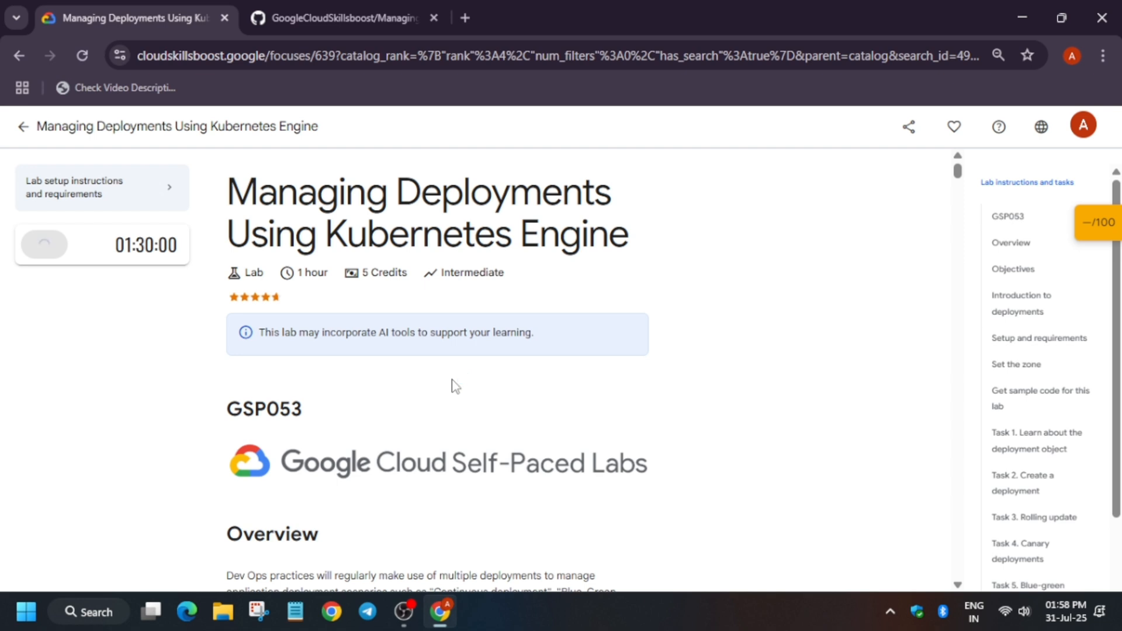
Start the lab timer and launch the lab project's Google Cloud Console
click(45, 245)
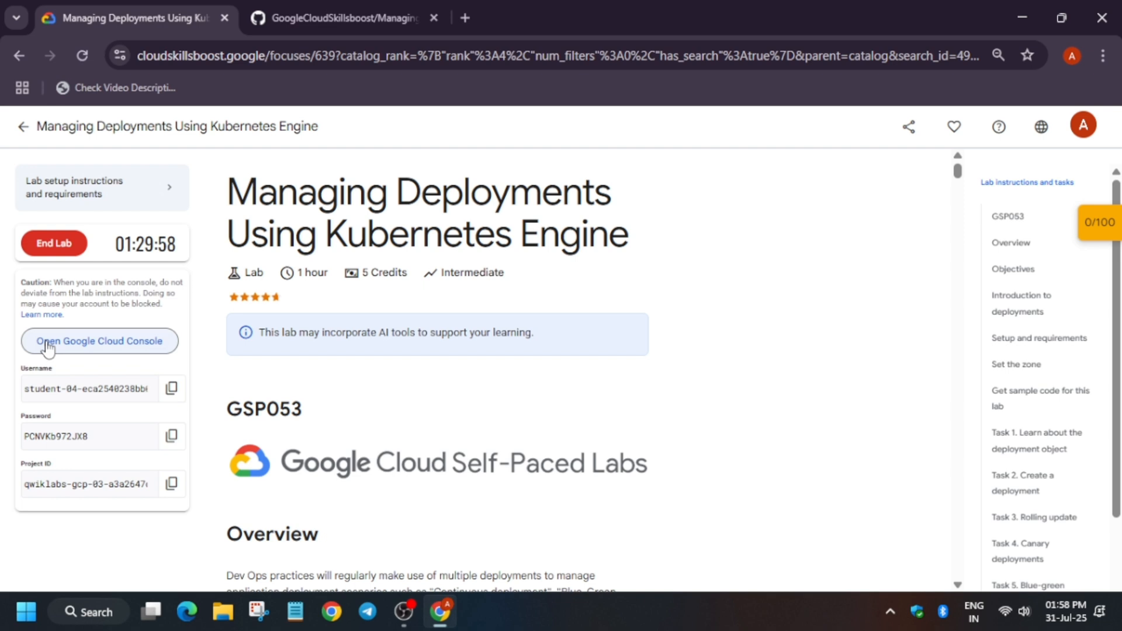
click(99, 340)
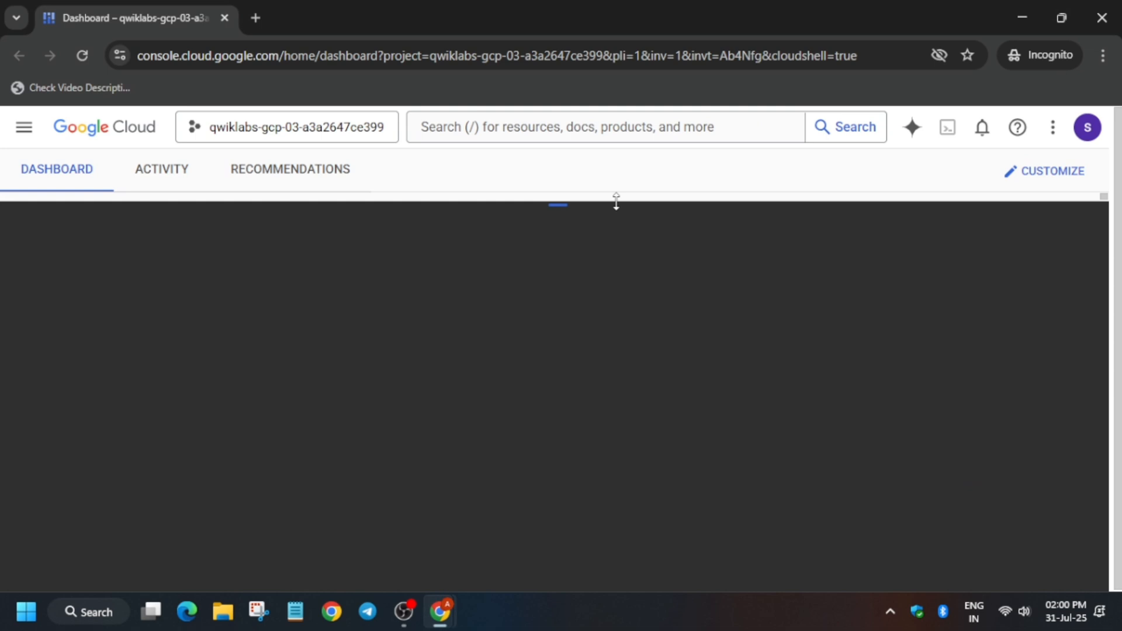
Authorize Cloud Shell and copy the curl/chmod/run solution commands from GitHub
click(947, 126)
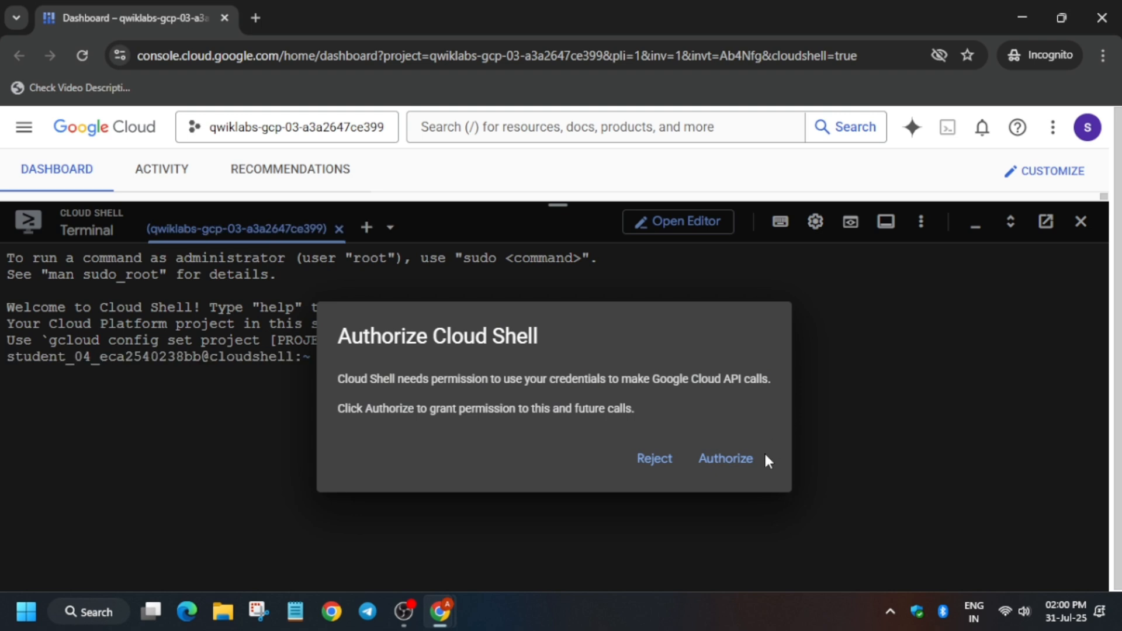
click(725, 458)
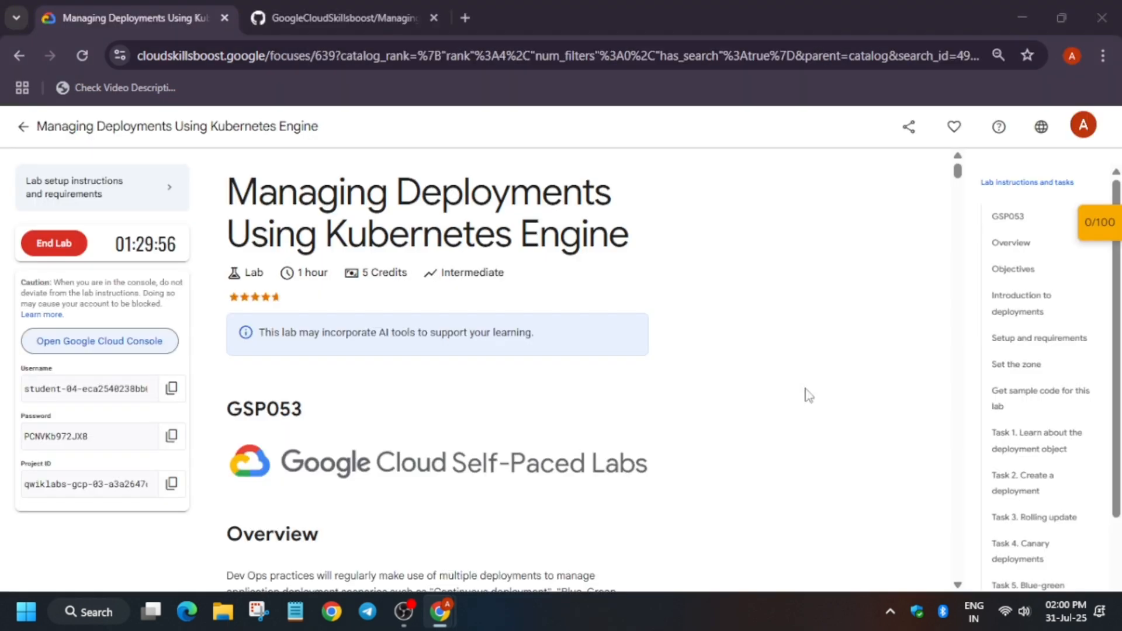
click(343, 17)
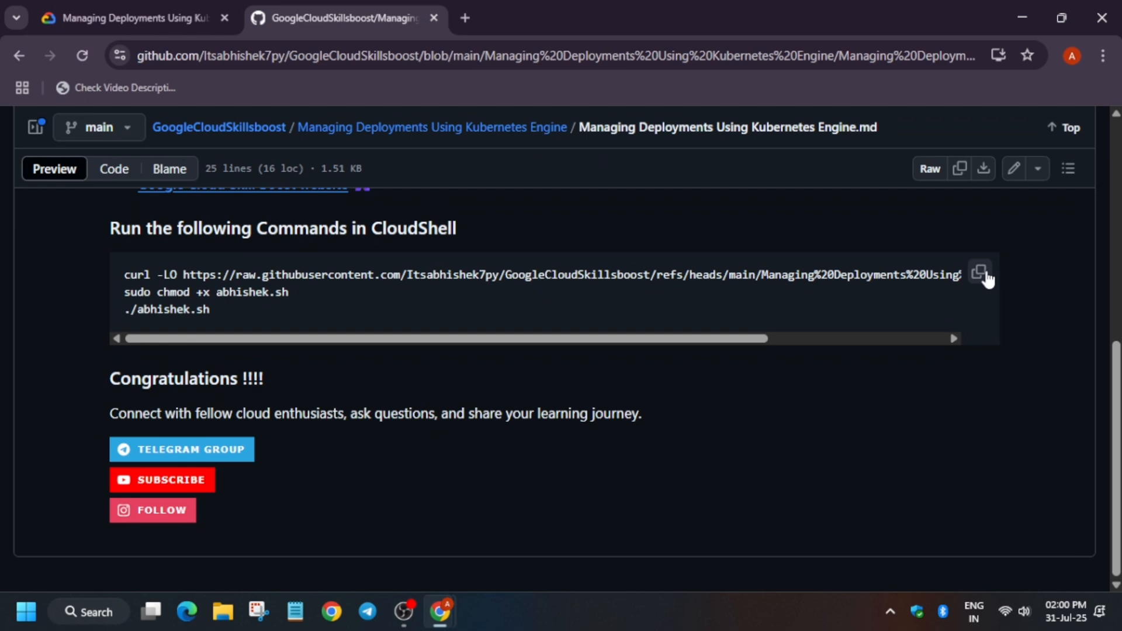
click(129, 17)
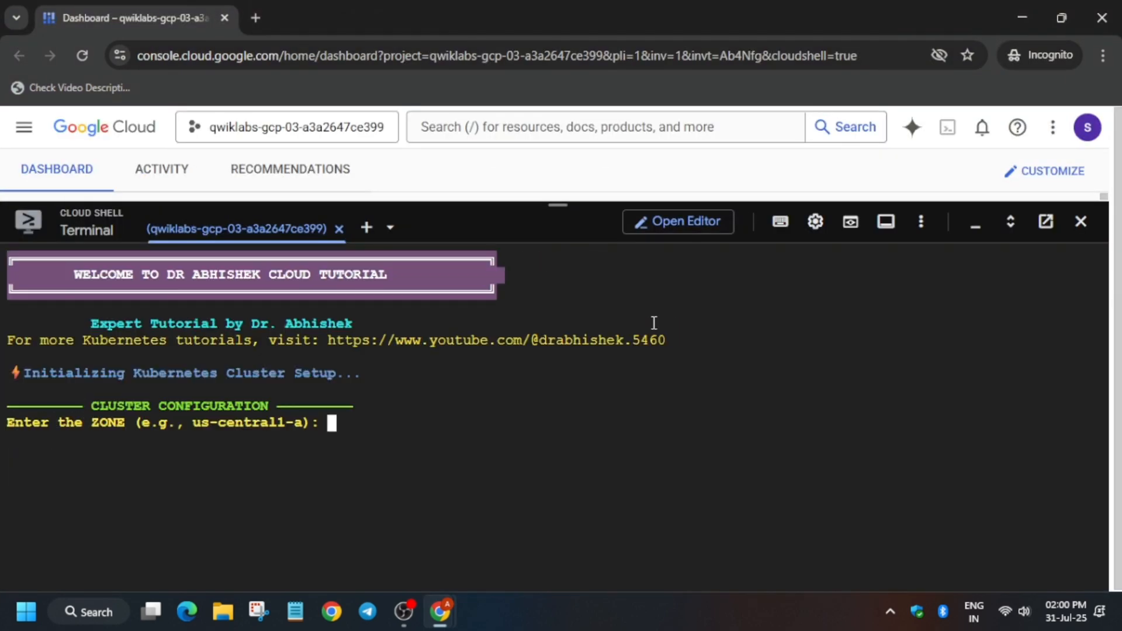
Search the lab instructions for 'zone' to find the cluster zone the script needs
click(128, 18)
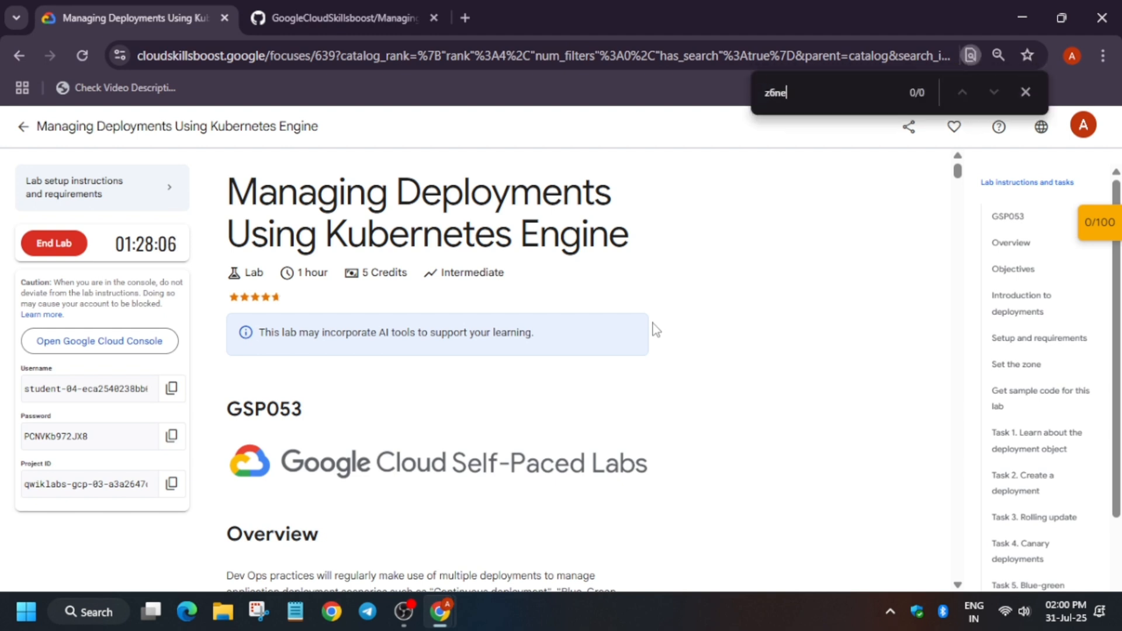
text(zone)
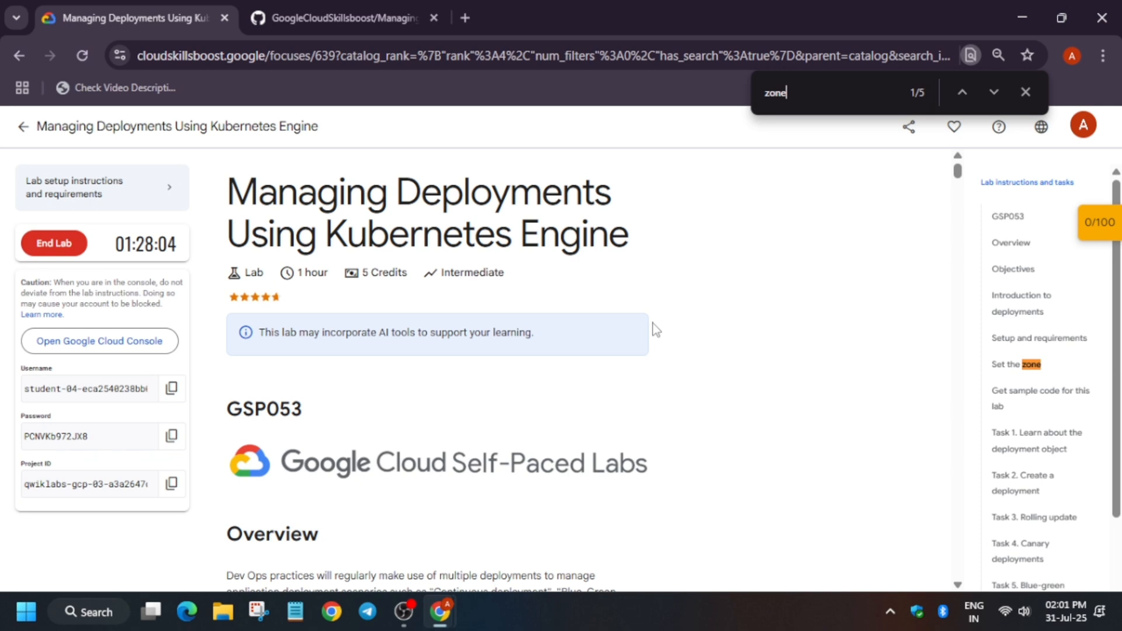
click(962, 91)
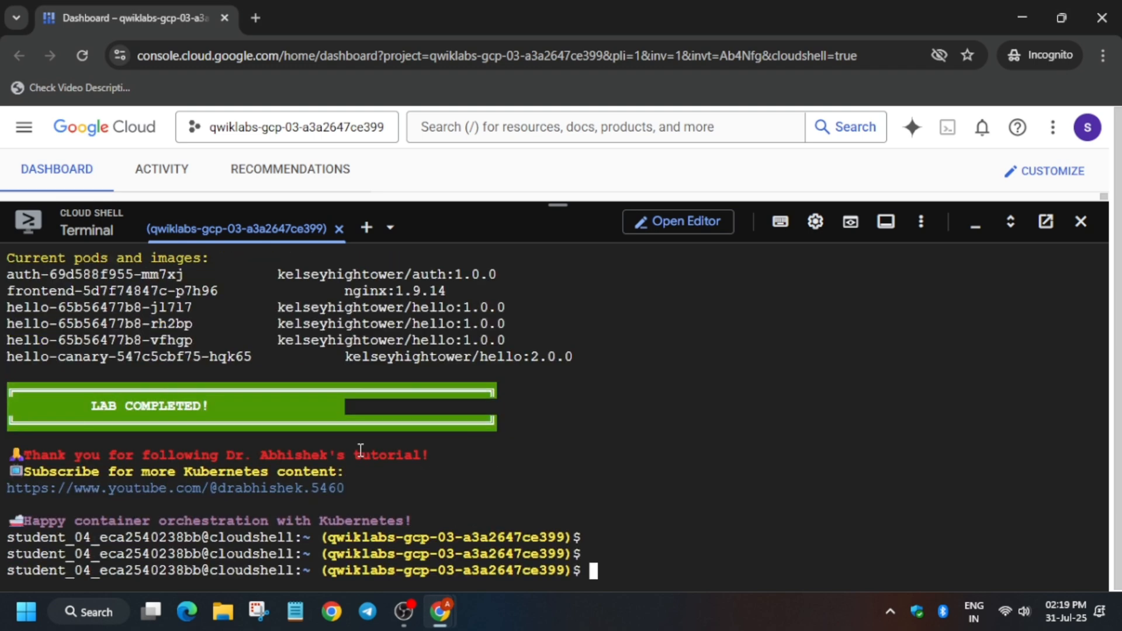
Let the script build the cluster and deployments, then return to the lab page
click(132, 18)
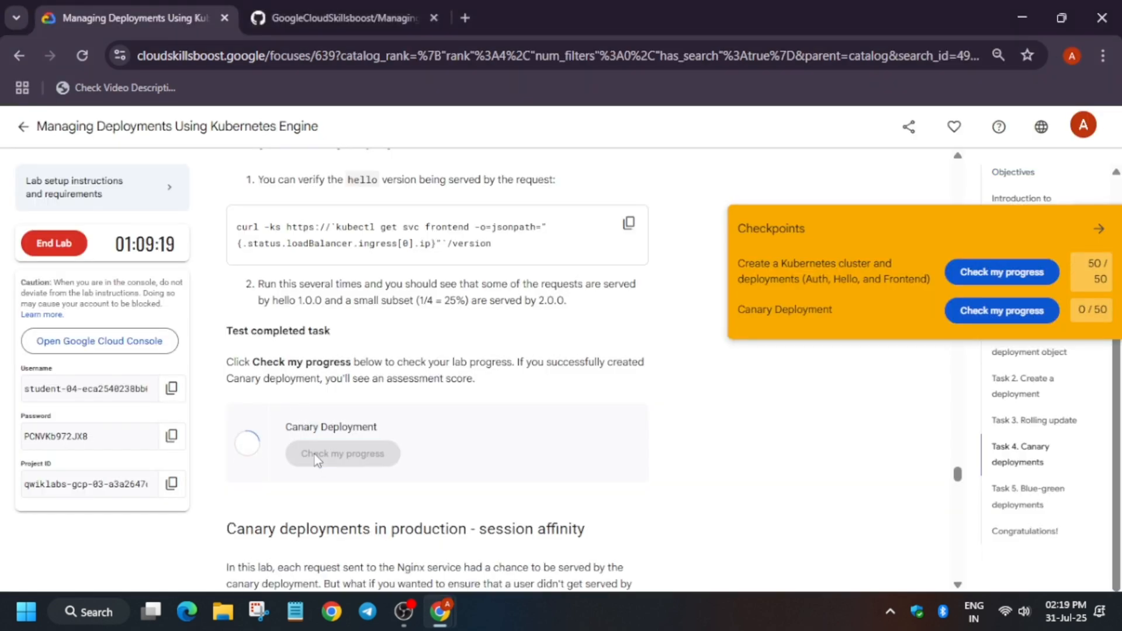
Assess the Canary Deployment task until its checkpoint scores 50/50
click(343, 454)
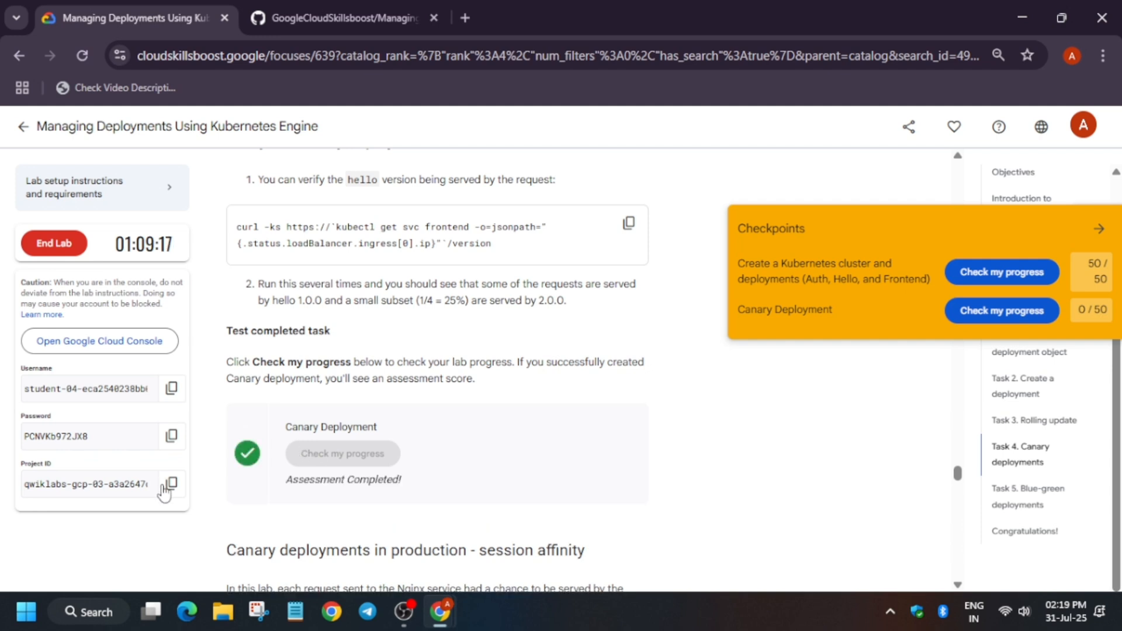
click(1002, 311)
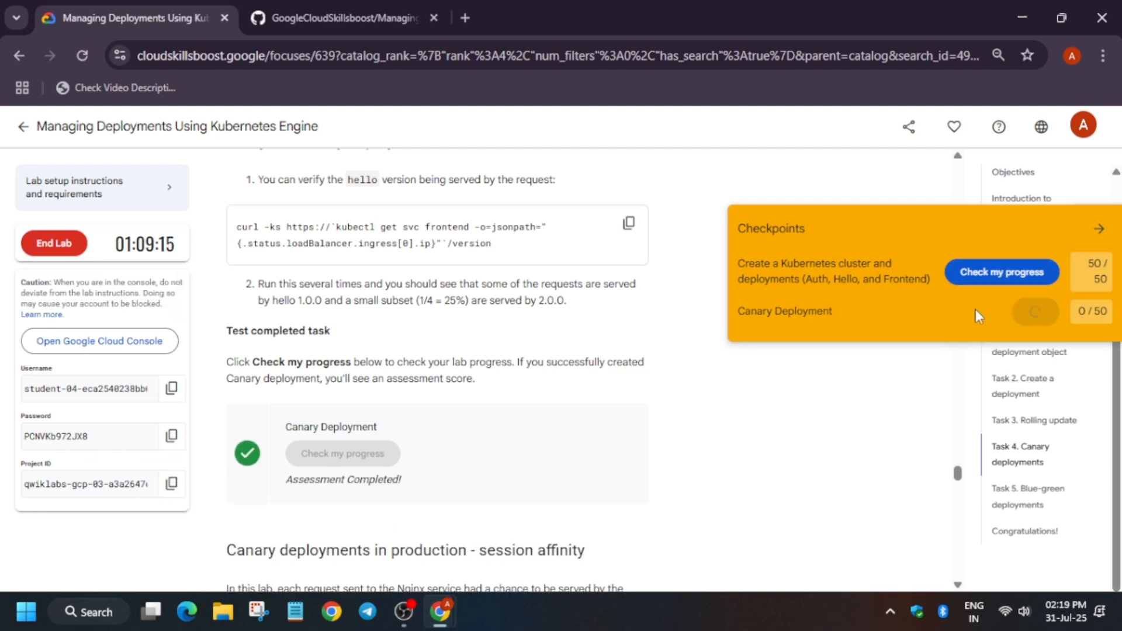
click(1002, 317)
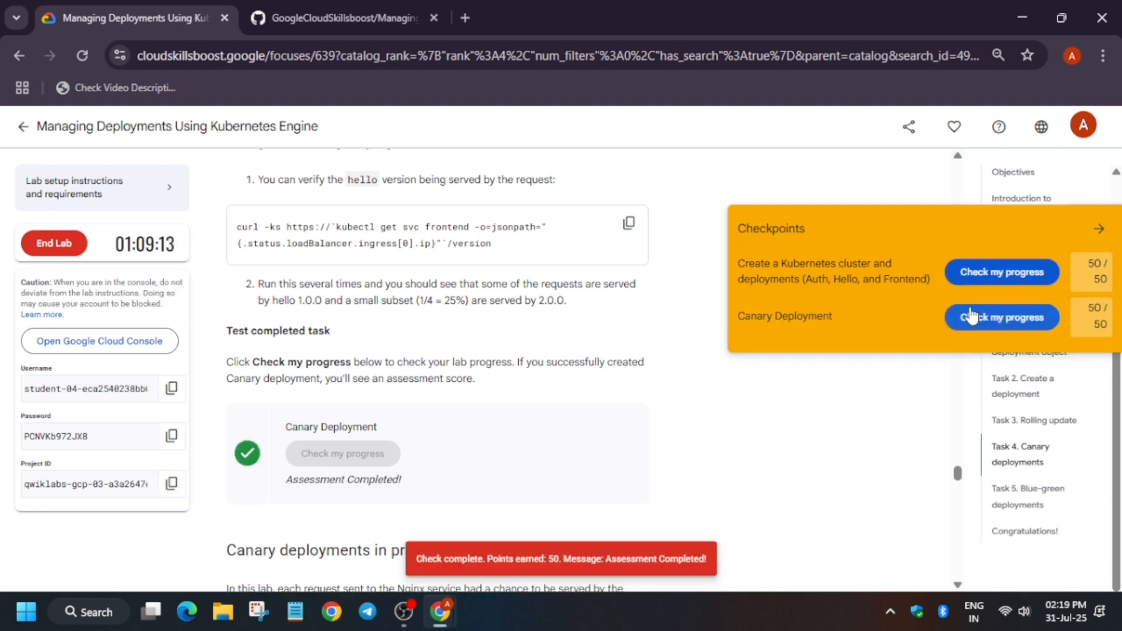